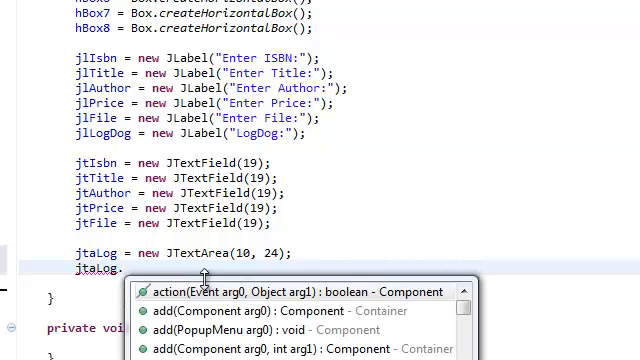
Step: Make the log text area read-only with jtaLog.setEditable(false)
{"action": "type", "text": "s"}
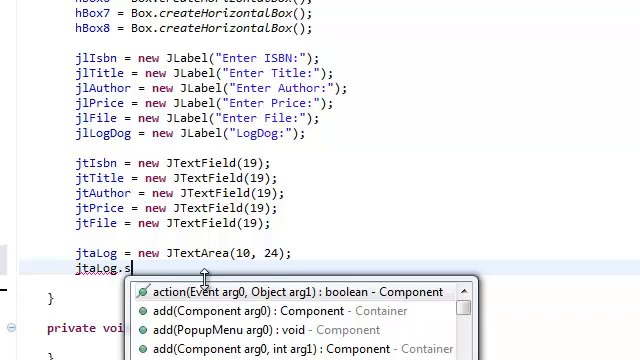
{"action": "type", "text": "et"}
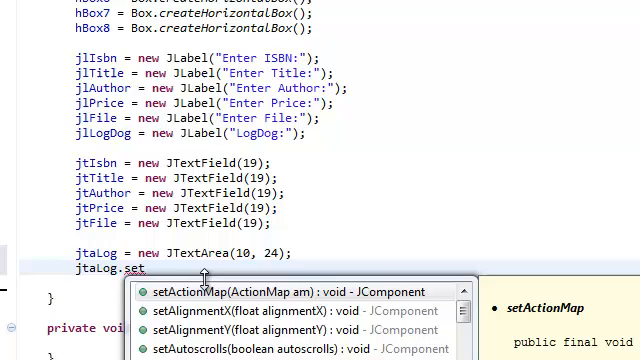
{"action": "type", "text": "Editable(false);"}
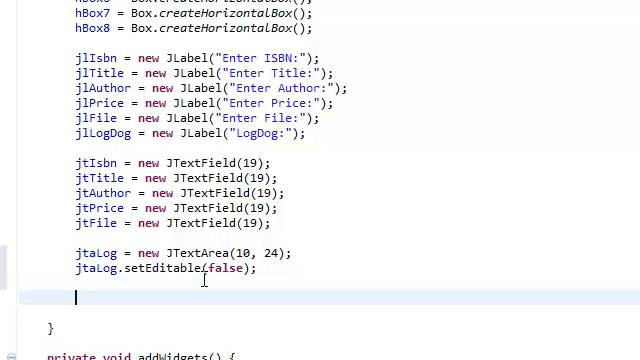
Step: Assign scrollPane = new JScrollPane(jtaLog) to wrap the log area
{"action": "type", "text": "scr"}
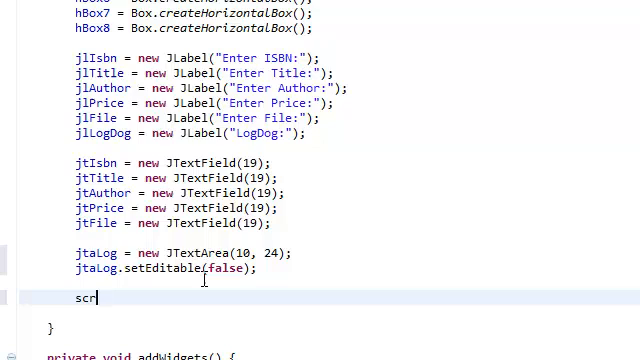
{"action": "type", "text": "ollPa"}
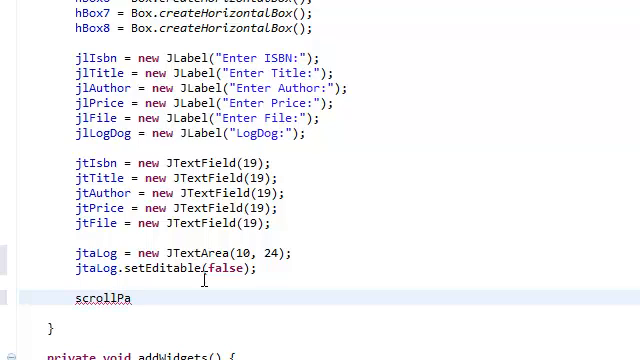
{"action": "type", "text": "ne ="}
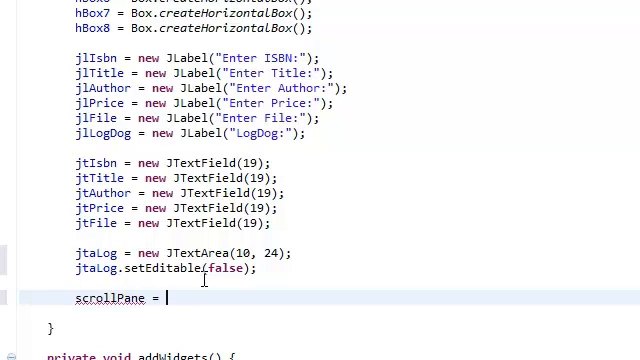
{"action": "type", "text": "new JSc"}
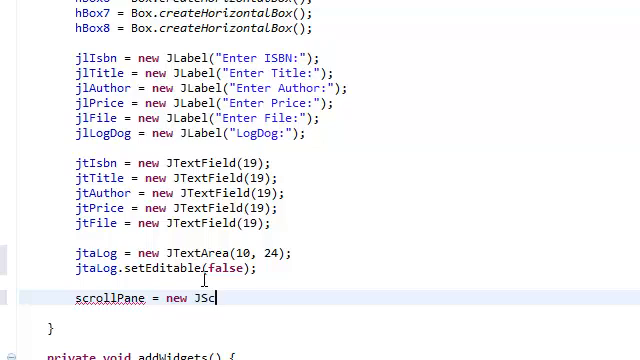
{"action": "type", "text": "rollPa"}
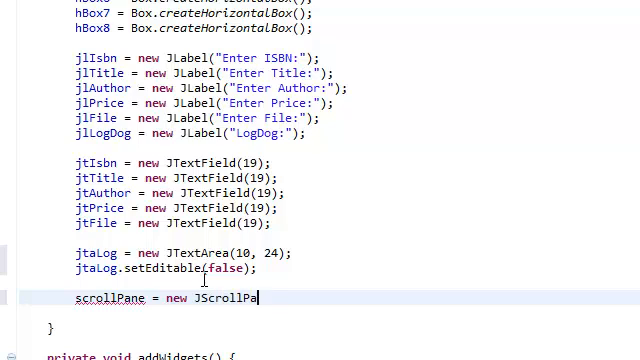
{"action": "type", "text": "ne"}
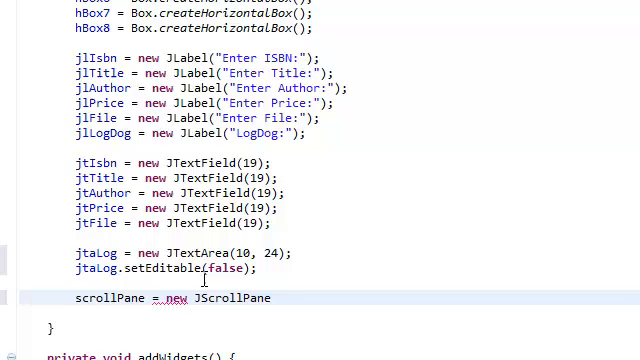
{"action": "type", "text": "()"}
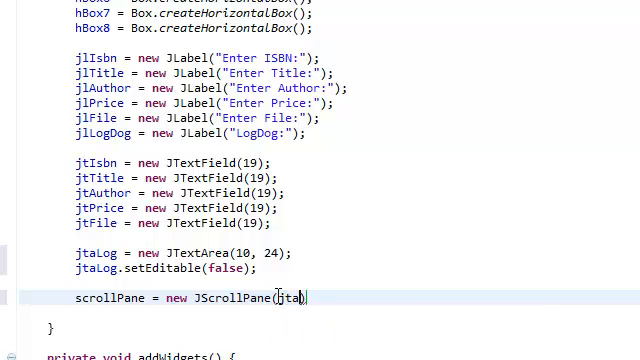
{"action": "type", "text": "Log"}
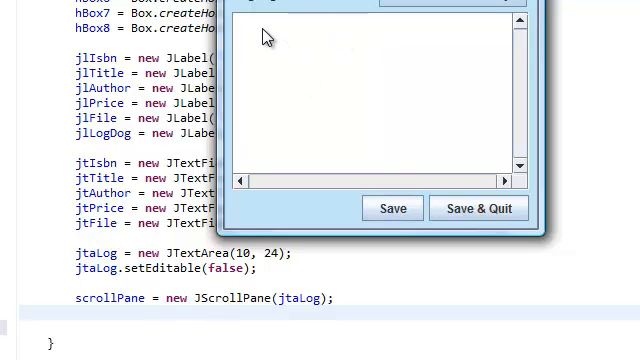
{"action": "mouse_move", "coordinate": [528, 84]}
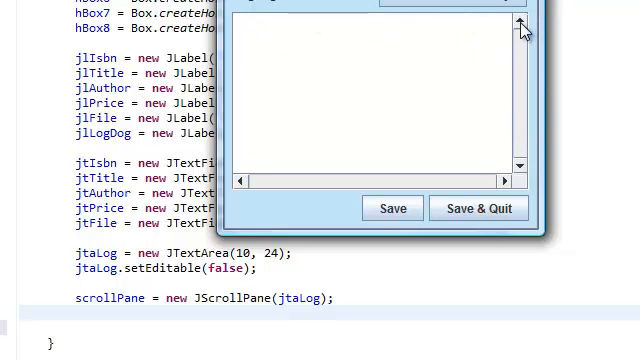
{"action": "mouse_move", "coordinate": [508, 62]}
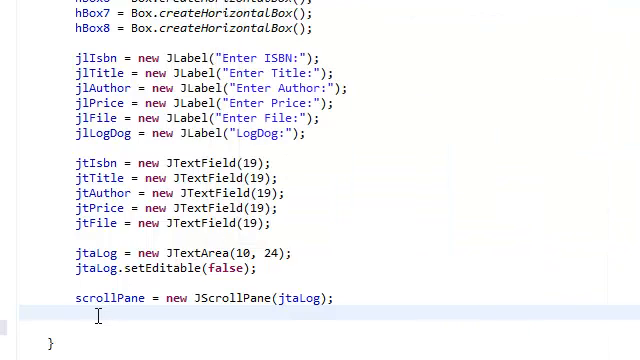
Step: Set scrollPane's horizontal policy to JScrollPane.HORIZONTAL_SCROLLBAR_ALWAYS via content assist
{"action": "type", "text": "scrollPane."}
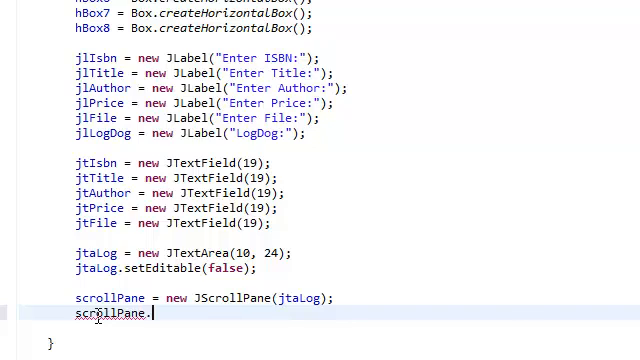
{"action": "type", "text": "setHorizontalScrollBarPolicy(JScrollPane."}
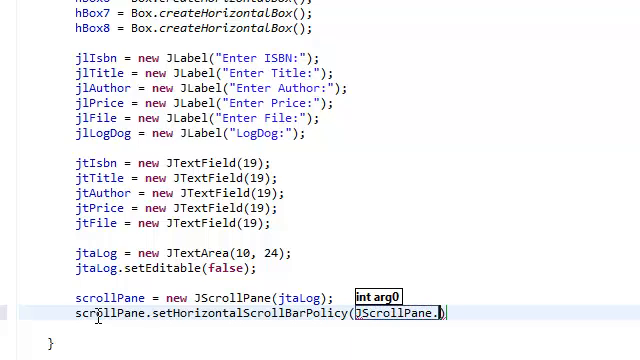
{"action": "type", "text": "HORIZONTAL_SCROLLBAR_ALWAYS"}
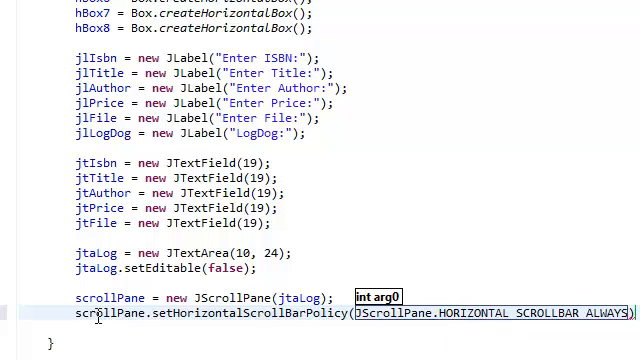
{"action": "left_click", "coordinate": [330, 296]}
{"action": "type", "text": ";"}
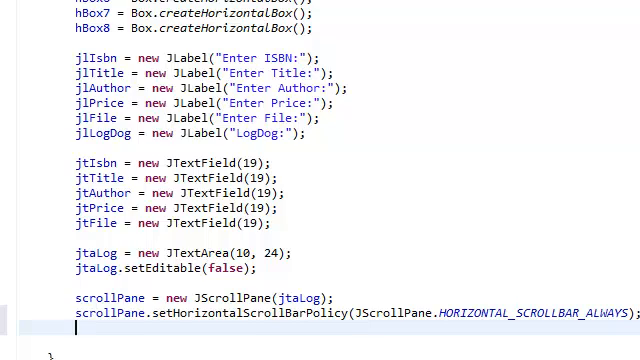
Step: Set scrollPane's vertical policy to JScrollPane.VERTICAL_SCROLLBAR_ALWAYS via content assist
{"action": "type", "text": "scrollPane.s"}
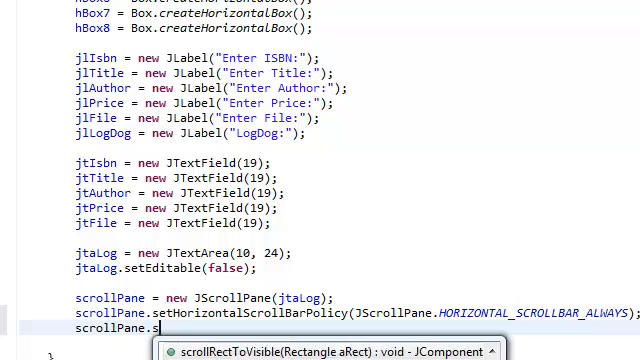
{"action": "type", "text": "etVerticalScrollBarPolicy("}
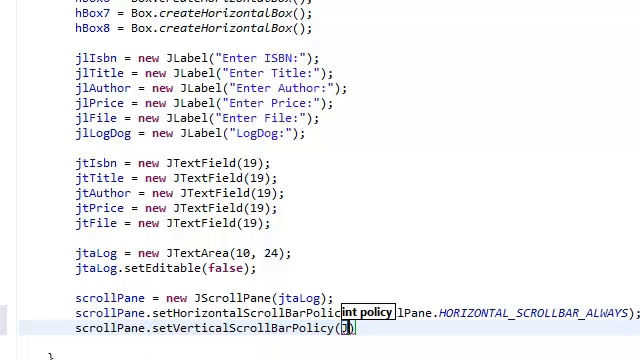
{"action": "type", "text": "JScrollPane."}
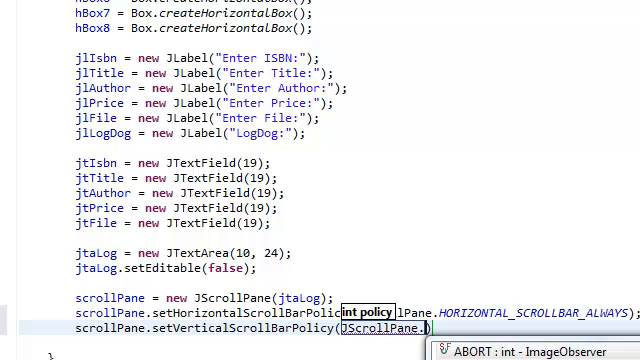
{"action": "type", "text": "Ver"}
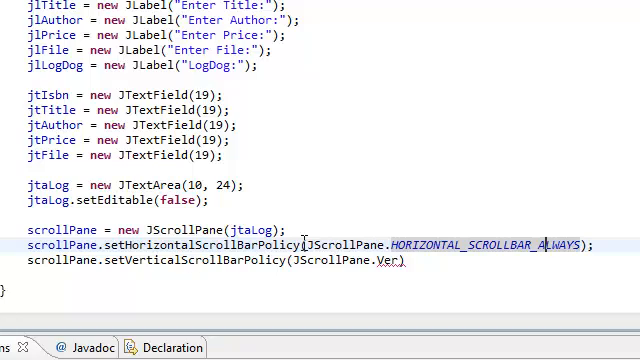
{"action": "mouse_move", "coordinate": [538, 284]}
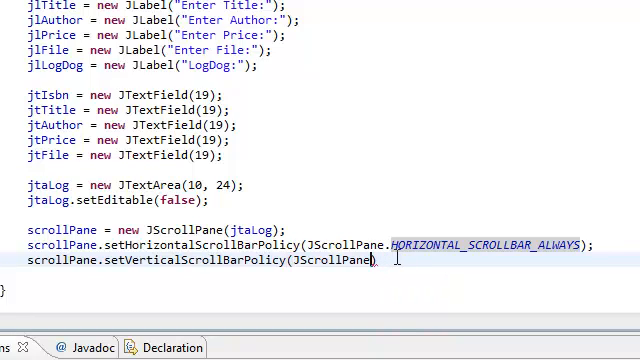
{"action": "type", "text": "VERTICAL_SCROLLBAR_ALWAYS"}
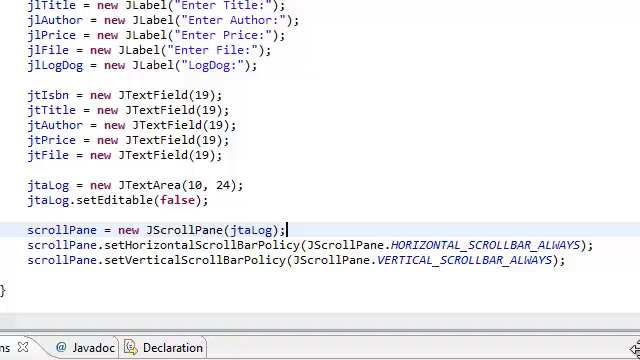
Step: Check the addWidgets() call in the constructor and move down to the empty addWidgets method
{"action": "scroll", "scroll_direction": "up", "scroll_amount": 3}
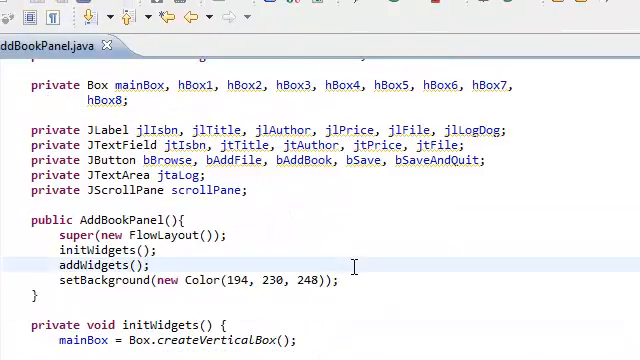
{"action": "scroll", "scroll_direction": "down", "scroll_amount": 3}
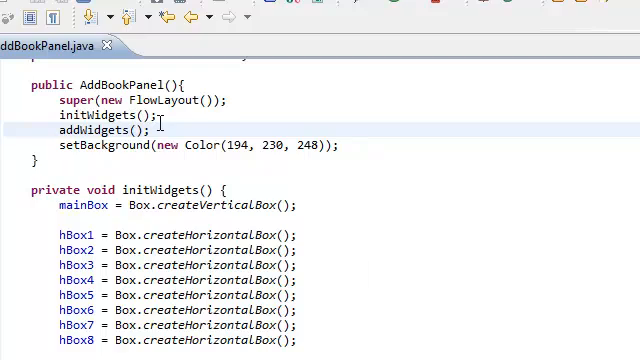
{"action": "double_click", "coordinate": [100, 132]}
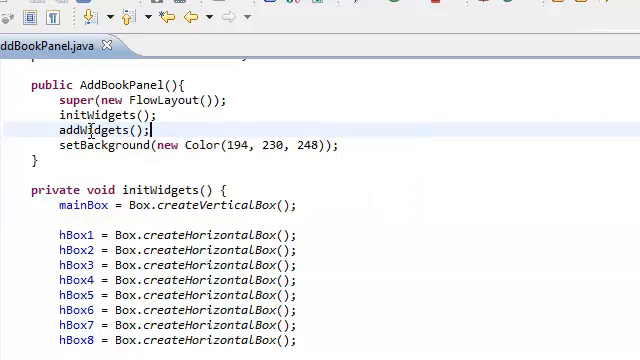
{"action": "left_click", "coordinate": [90, 132]}
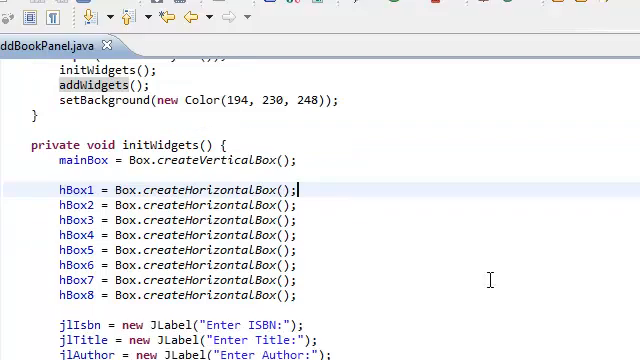
{"action": "scroll", "scroll_direction": "down", "scroll_amount": 3}
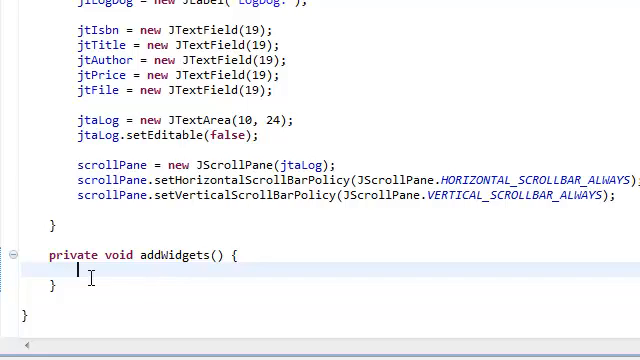
Step: Begin the first hBox. statement inside addWidgets
{"action": "type", "text": "hBox"}
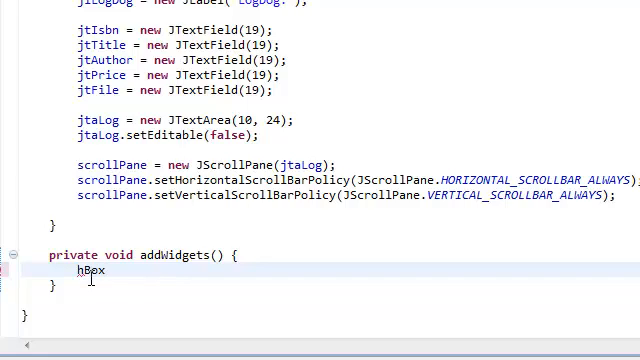
{"action": "type", "text": "."}
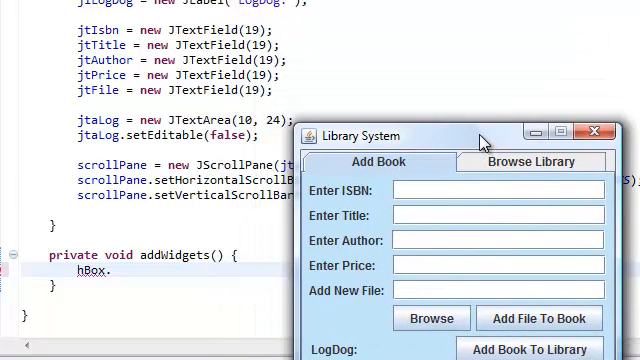
{"action": "mouse_move", "coordinate": [330, 190]}
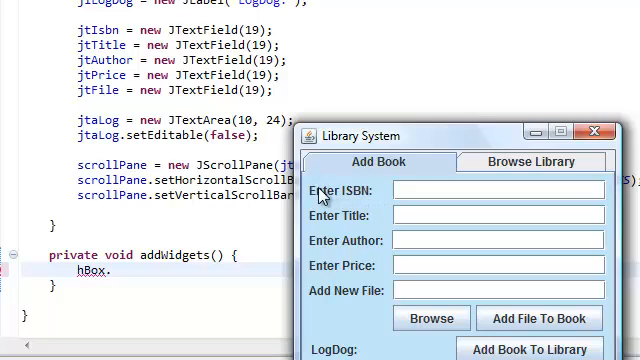
{"action": "mouse_move", "coordinate": [308, 184]}
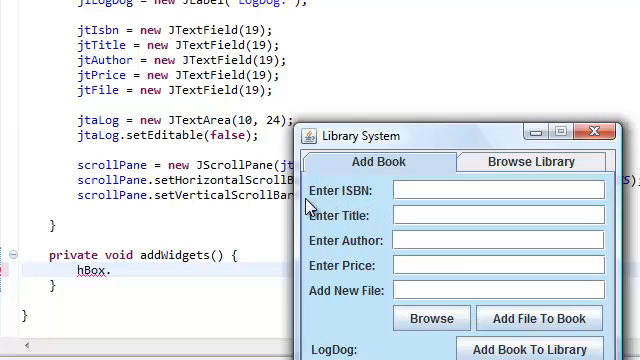
{"action": "mouse_move", "coordinate": [366, 192]}
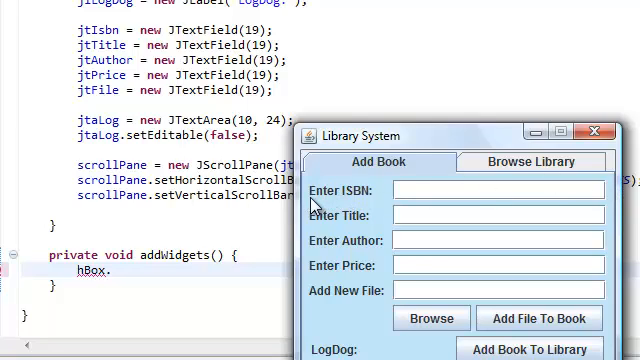
{"action": "mouse_move", "coordinate": [340, 192]}
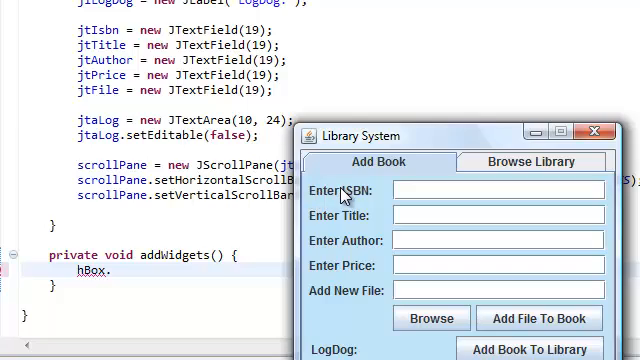
Step: Inspect the running Library System form, then return focus to the addWidgets code
{"action": "left_click", "coordinate": [436, 188]}
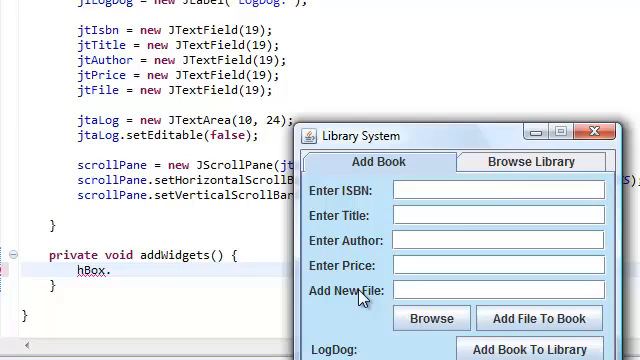
{"action": "left_click", "coordinate": [596, 132]}
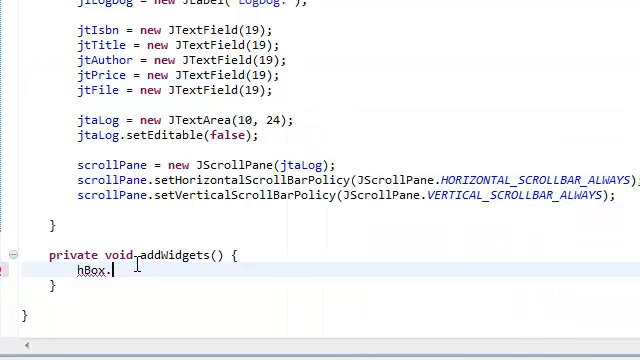
Step: Add jlIsbn and jtIsbn to hBox1 with two add statements
{"action": "type", "text": "1"}
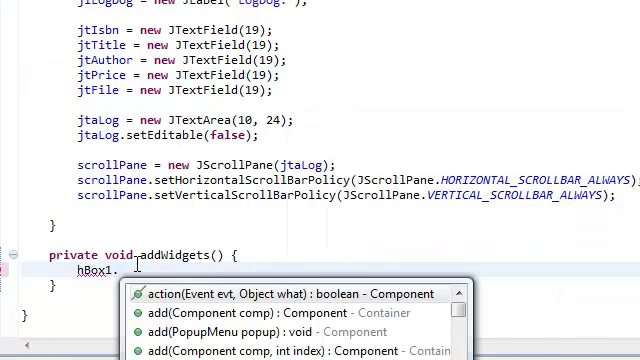
{"action": "type", "text": "add(jlIsbn);"}
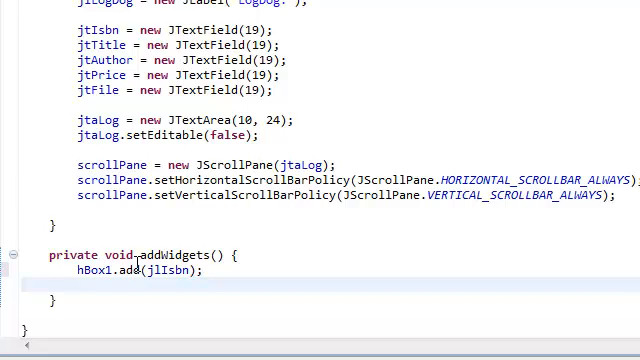
{"action": "type", "text": "hb"}
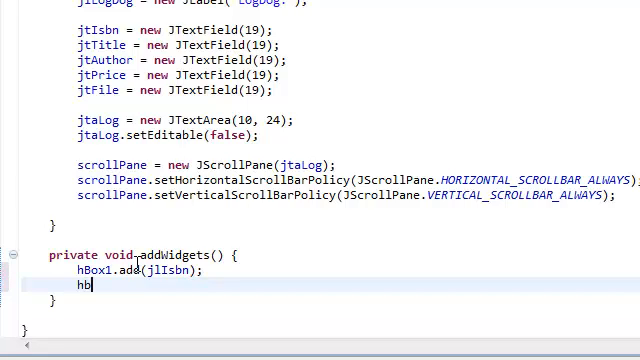
{"action": "type", "text": "ox"}
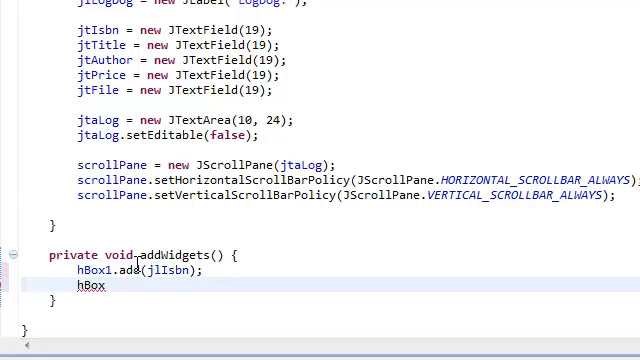
{"action": "type", "text": "."}
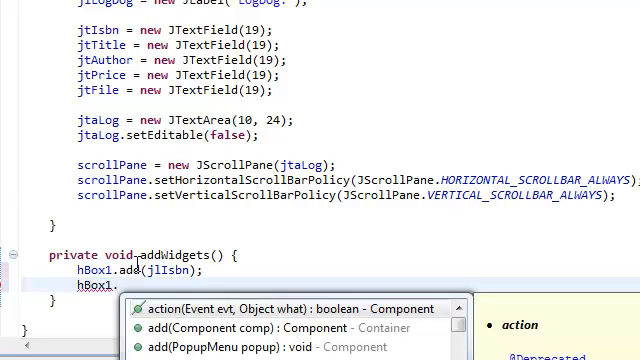
{"action": "type", "text": "ad"}
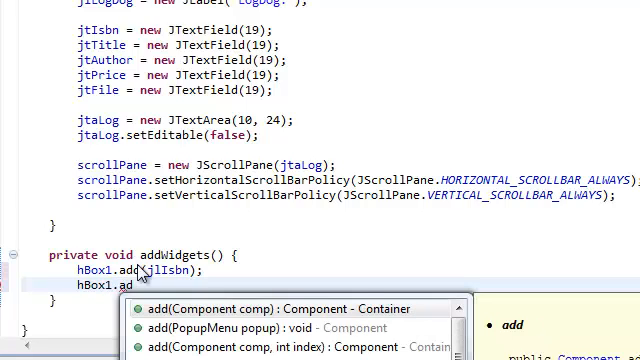
{"action": "type", "text": "d"}
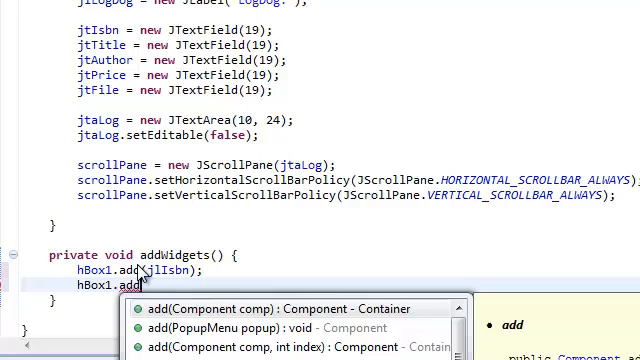
{"action": "type", "text": "jtIsbn);"}
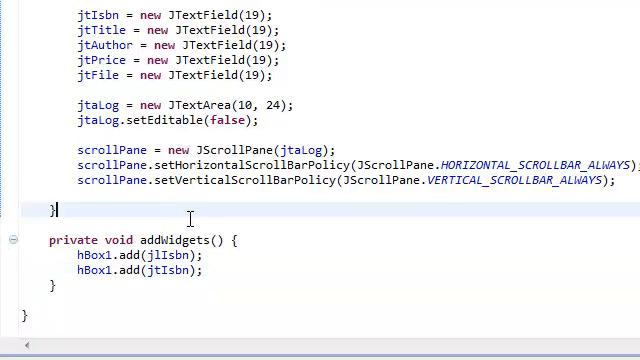
Step: Copy the hBox1 lines and rename them for hBox2 Title and hBox3 Author components
{"action": "left_click", "coordinate": [208, 272]}
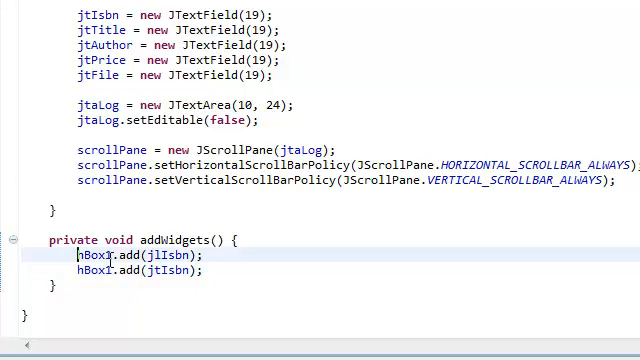
{"action": "left_click_drag", "start_coordinate": [76, 256], "coordinate": [200, 270]}
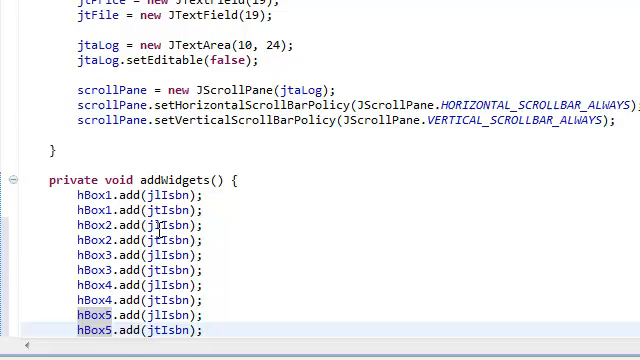
{"action": "double_click", "coordinate": [180, 224]}
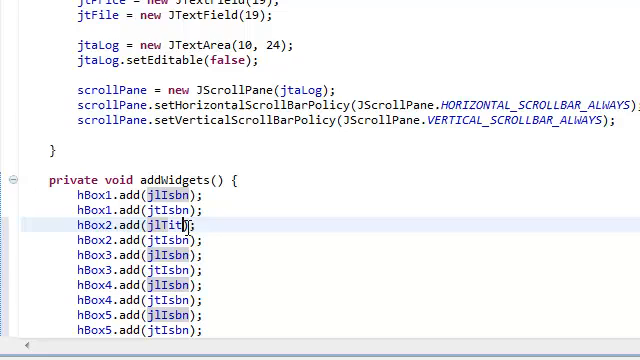
{"action": "type", "text": "le"}
{"action": "left_click", "coordinate": [140, 240]}
{"action": "type", "text": "Title"}
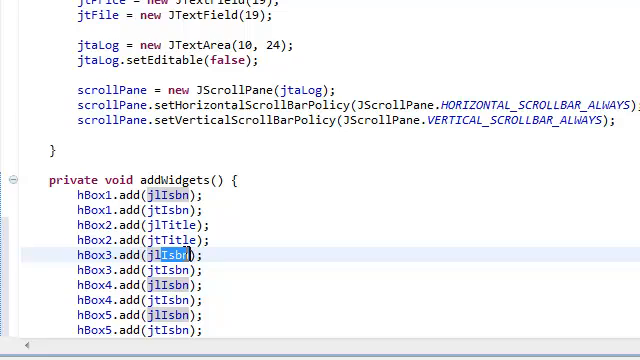
{"action": "type", "text": "jlAuthor"}
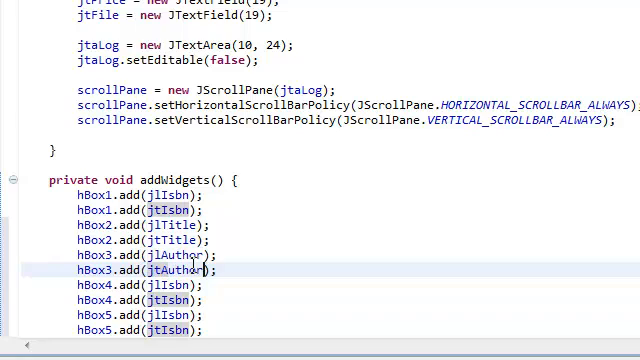
Step: Rename the pasted lines for hBox4 Price and hBox5 File labels and fields
{"action": "scroll", "scroll_direction": "down", "scroll_amount": 3}
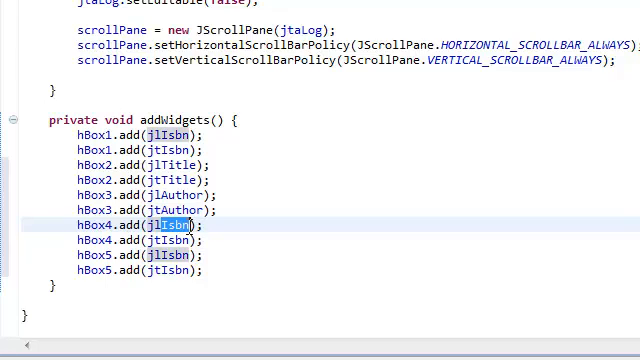
{"action": "type", "text": "jlPrice"}
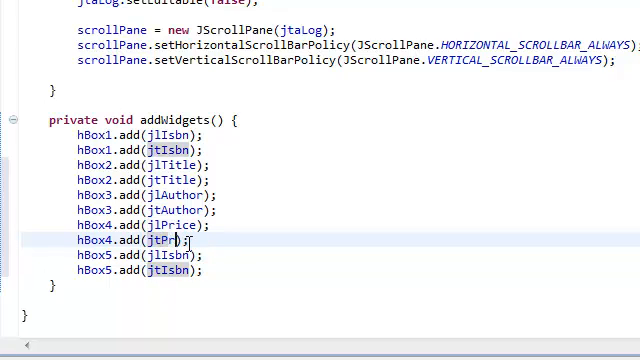
{"action": "type", "text": "ce"}
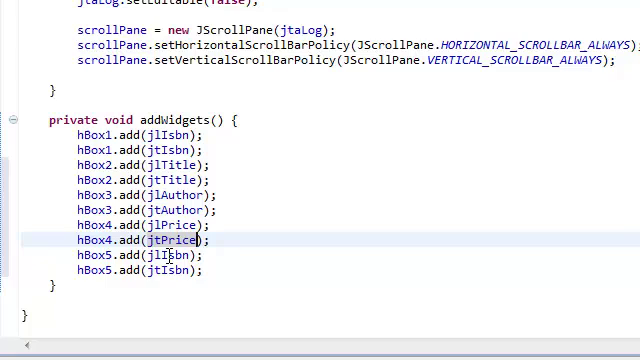
{"action": "double_click", "coordinate": [170, 256]}
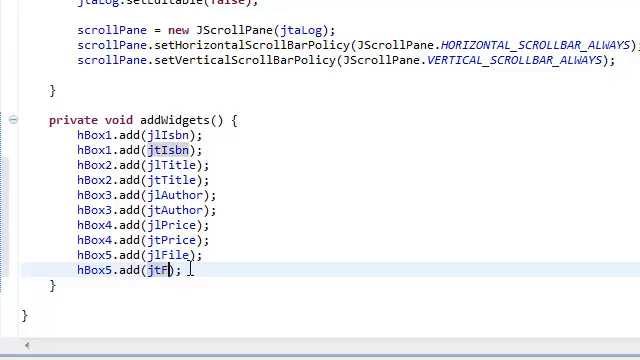
{"action": "type", "text": "ile"}
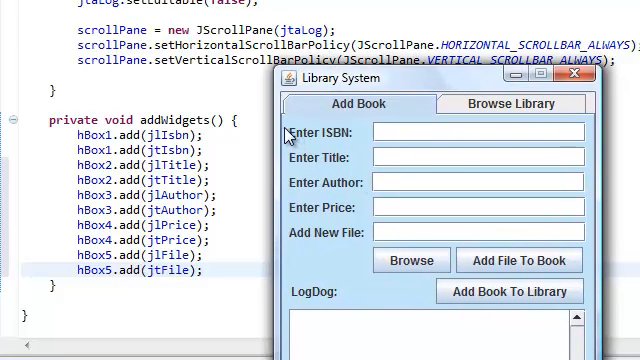
{"action": "mouse_move", "coordinate": [290, 132]}
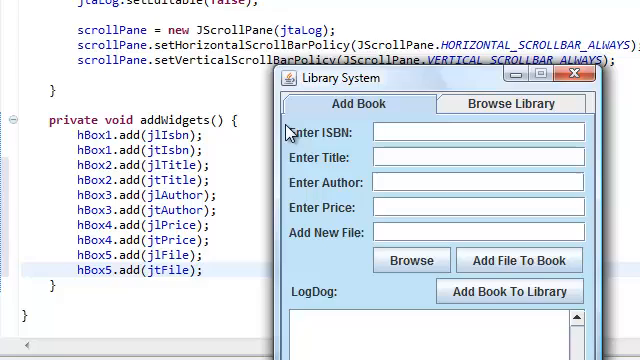
{"action": "mouse_move", "coordinate": [332, 136]}
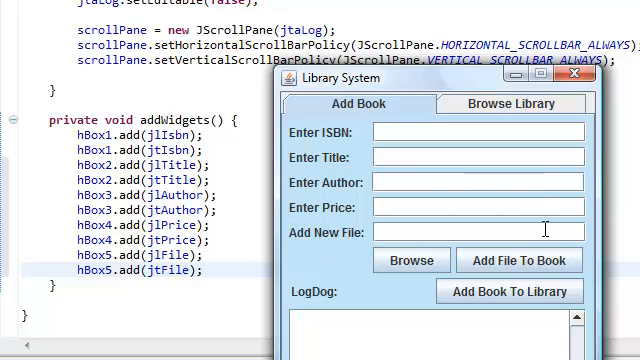
{"action": "mouse_move", "coordinate": [324, 266]}
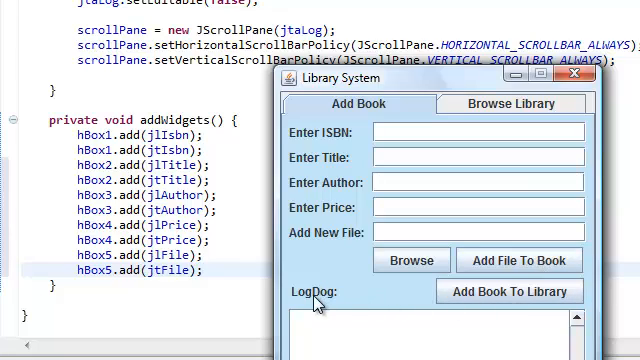
{"action": "mouse_move", "coordinate": [312, 300]}
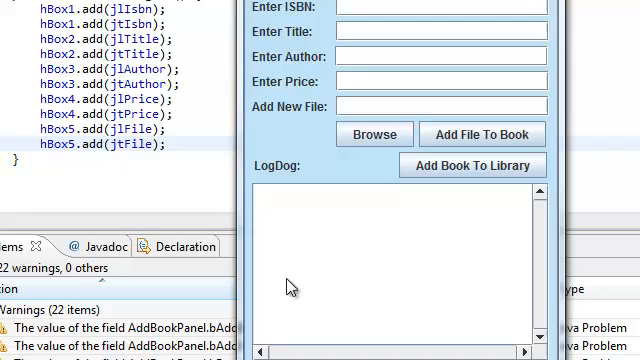
{"action": "mouse_move", "coordinate": [452, 280]}
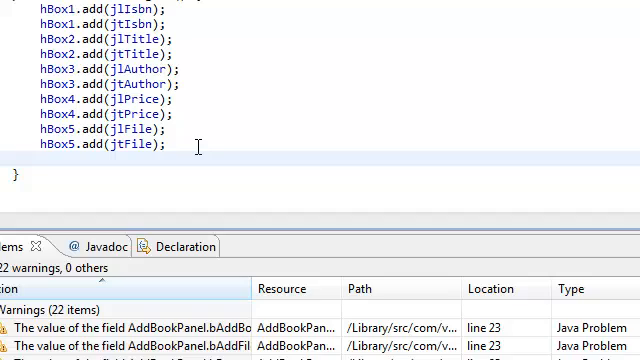
Step: Add bBrowse and bAddFile buttons to hBox6, fixing a half-typed add call
{"action": "type", "text": "hBox"}
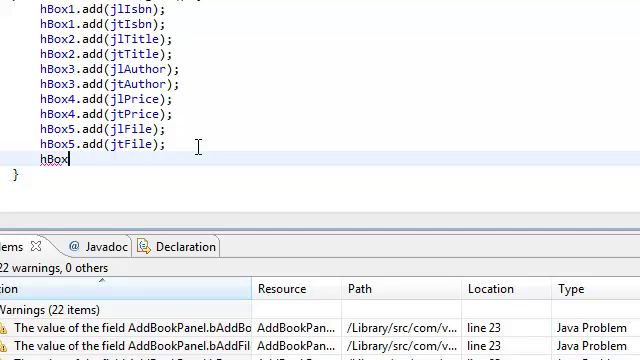
{"action": "type", "text": "6.add(comp"}
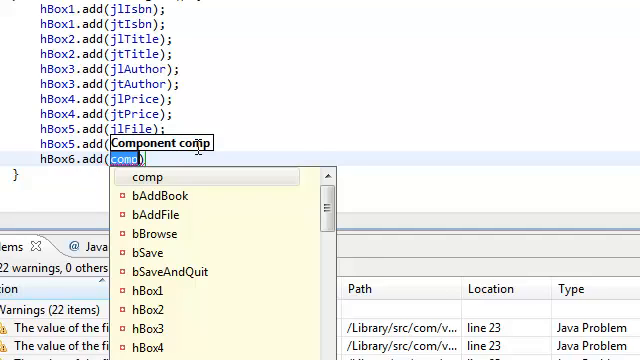
{"action": "type", "text": "bBrowse"}
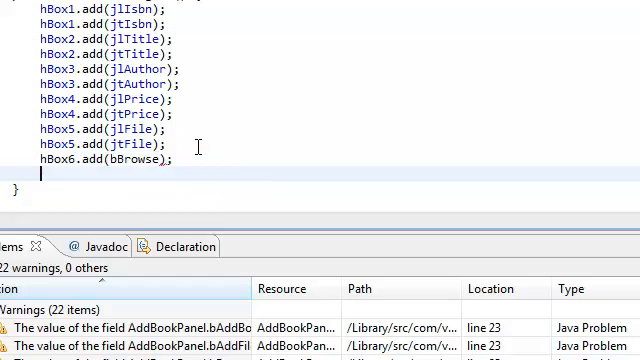
{"action": "type", "text": "h"}
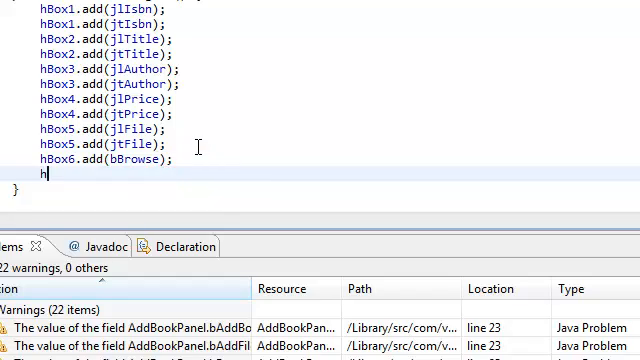
{"action": "type", "text": "Box6."}
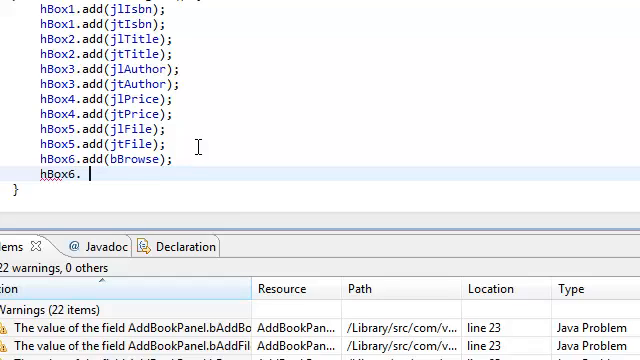
{"action": "type", "text": "add()"}
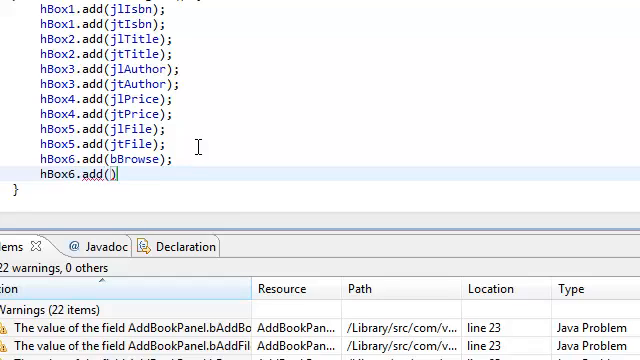
{"action": "type", "text": "b"}
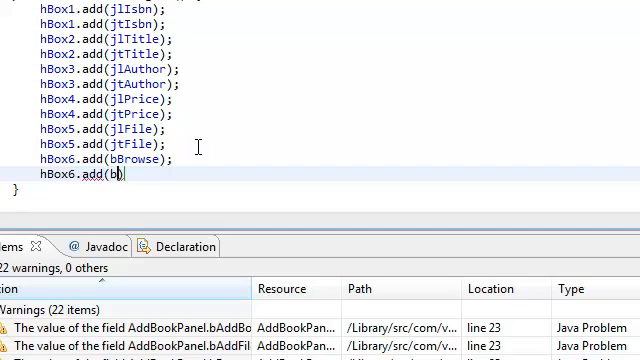
{"action": "key", "text": "BackSpace"}
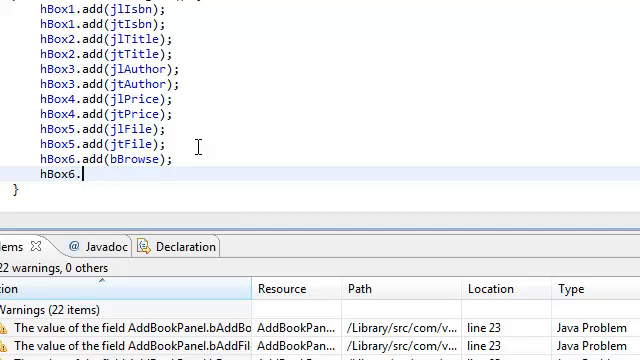
{"action": "type", "text": "add(comp"}
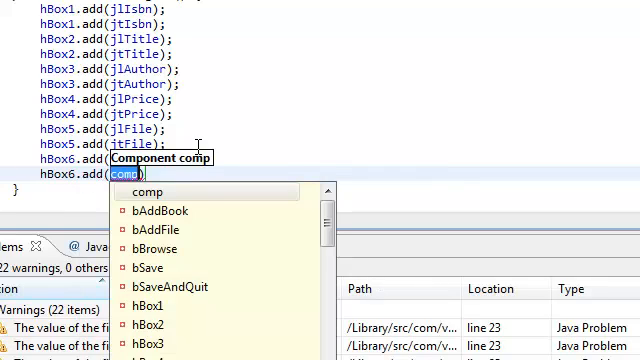
{"action": "type", "text": "bAddFile"}
{"action": "type", "text": "hb"}
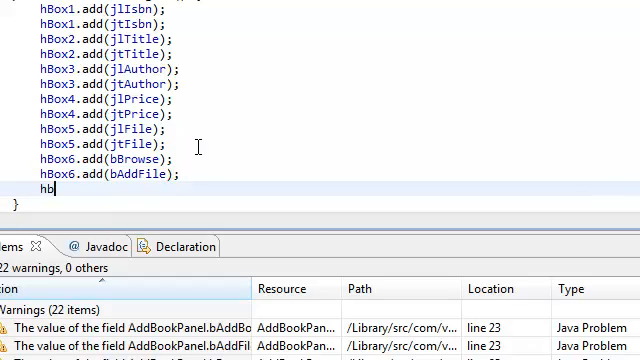
Step: Add the jlLogDog label and bAddBook button to hBox7
{"action": "type", "text": "Box7"}
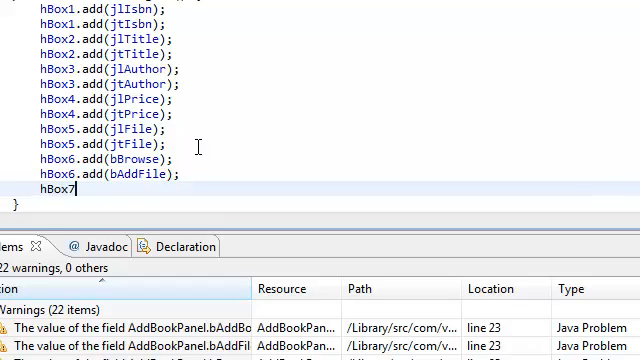
{"action": "type", "text": ".add(comp"}
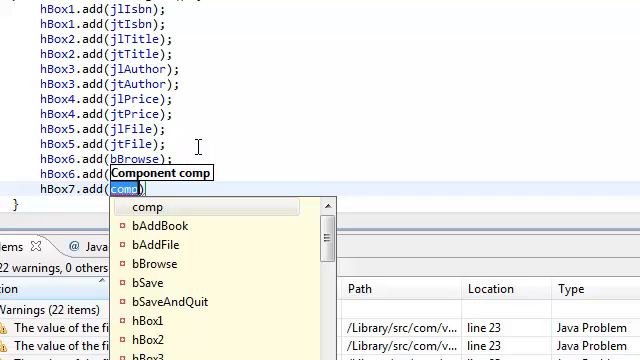
{"action": "type", "text": "jlLog"}
{"action": "type", "text": "h"}
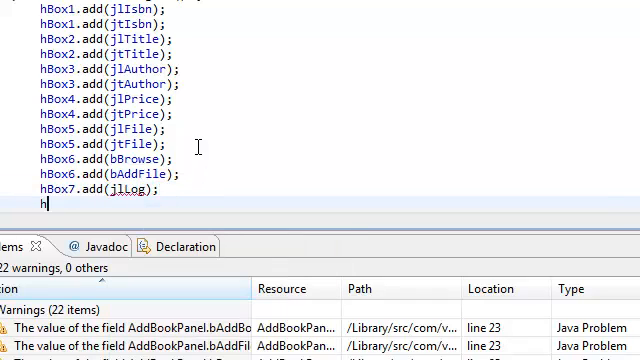
{"action": "type", "text": "Bo"}
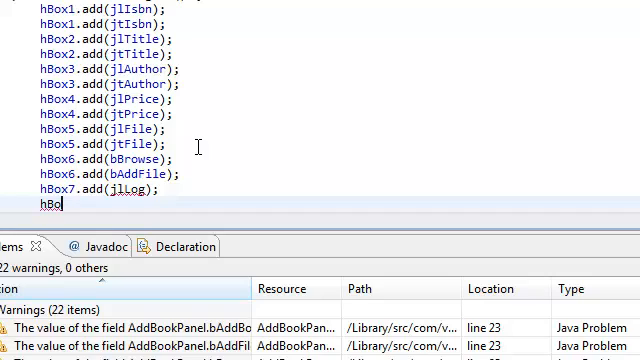
{"action": "type", "text": "x7"}
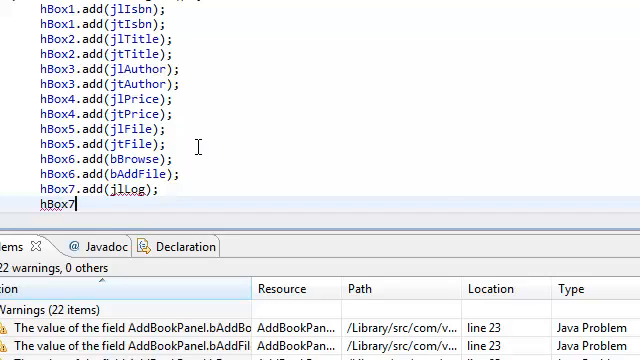
{"action": "type", "text": ".add(b"}
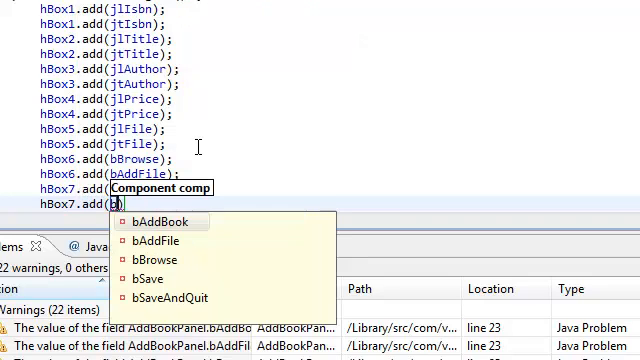
{"action": "left_click", "coordinate": [160, 222]}
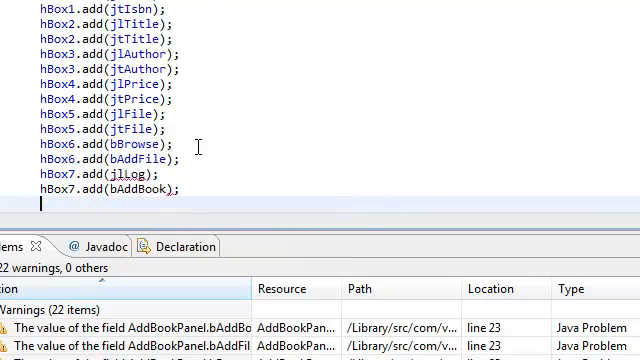
{"action": "scroll", "scroll_direction": "down", "scroll_amount": 3}
{"action": "type", "text": "D"}
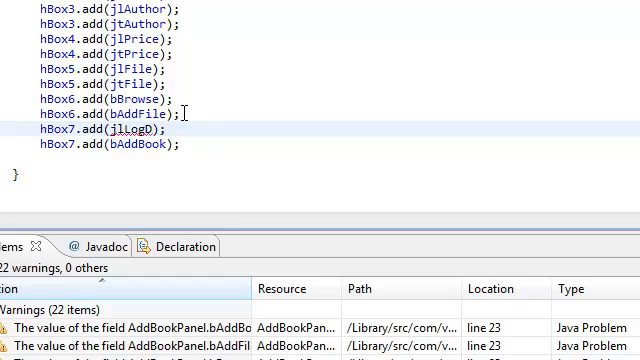
{"action": "type", "text": "og"}
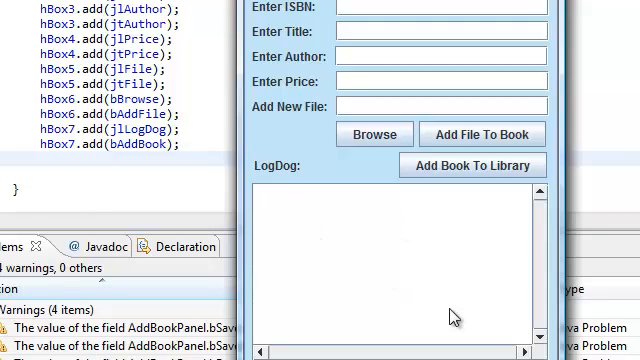
{"action": "mouse_move", "coordinate": [404, 224]}
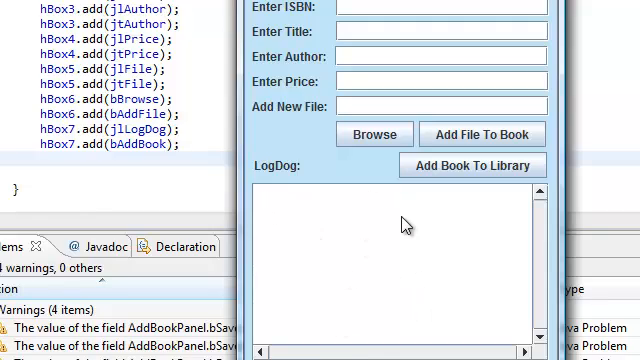
{"action": "mouse_move", "coordinate": [338, 252]}
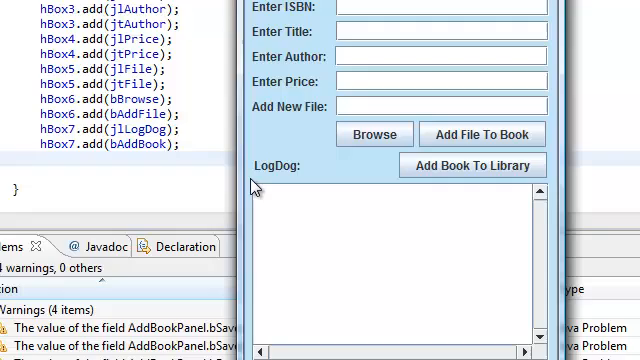
{"action": "mouse_move", "coordinate": [254, 188]}
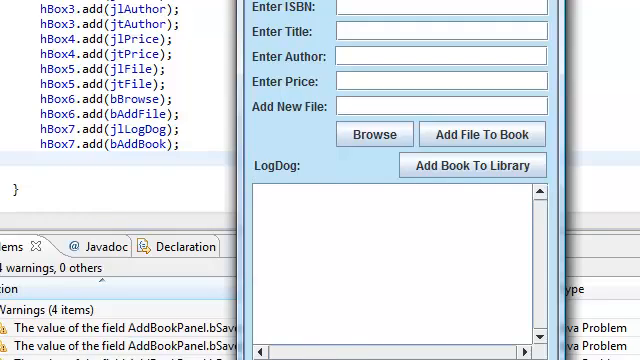
{"action": "mouse_move", "coordinate": [462, 262]}
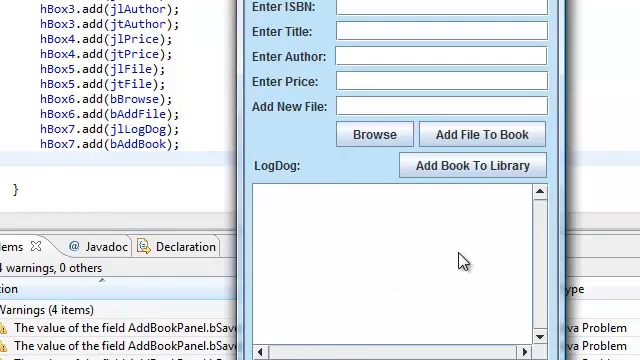
{"action": "mouse_move", "coordinate": [438, 244]}
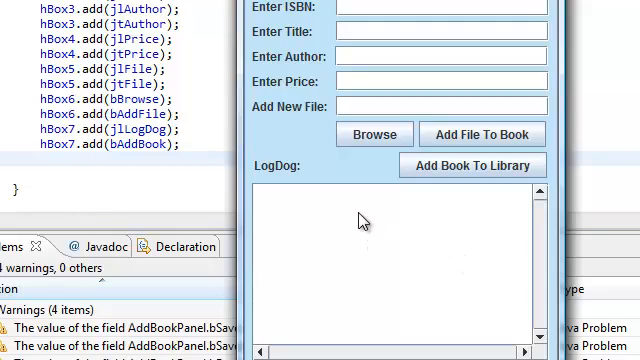
{"action": "mouse_move", "coordinate": [478, 262]}
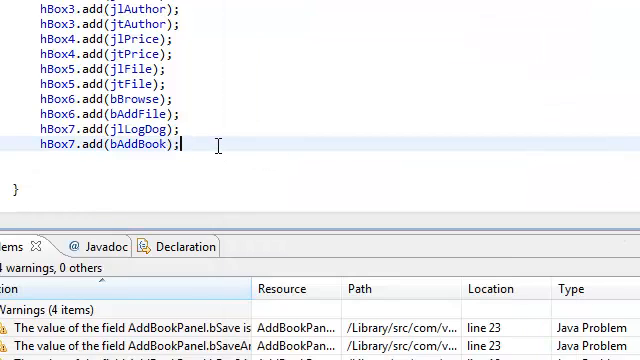
Step: Add bSave and bSaveAndQuit buttons to hBox8 in addWidgets
{"action": "type", "text": "hB"}
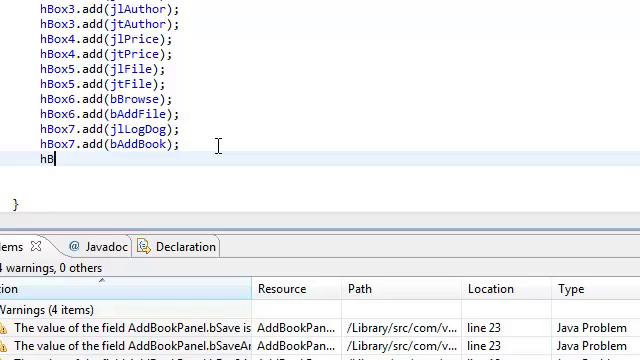
{"action": "type", "text": "ox8.add(bSave"}
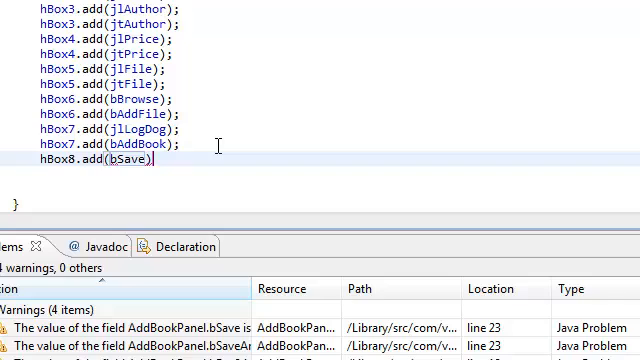
{"action": "type", "text": "hBox8.add(bSaveAndQuit);"}
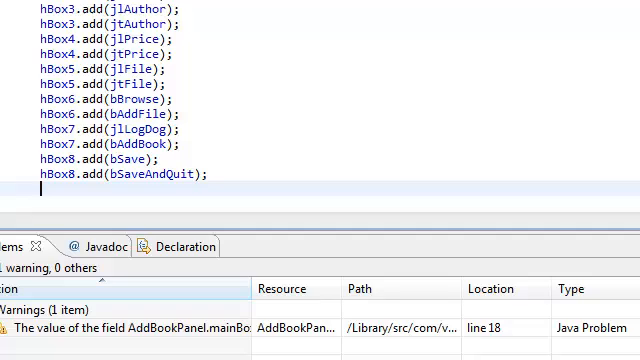
{"action": "scroll", "scroll_direction": "down", "scroll_amount": 3}
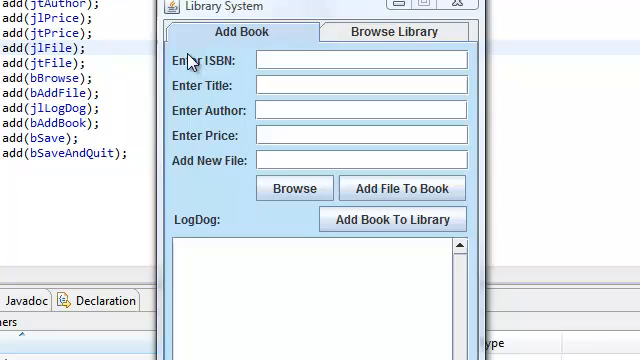
{"action": "mouse_move", "coordinate": [488, 82]}
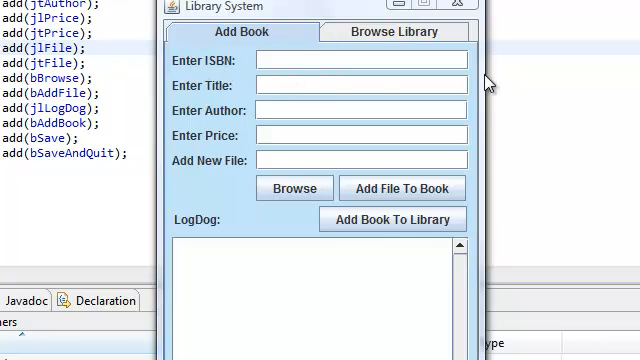
{"action": "mouse_move", "coordinate": [204, 64]}
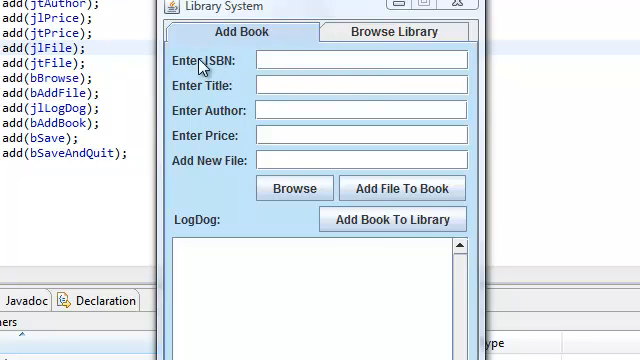